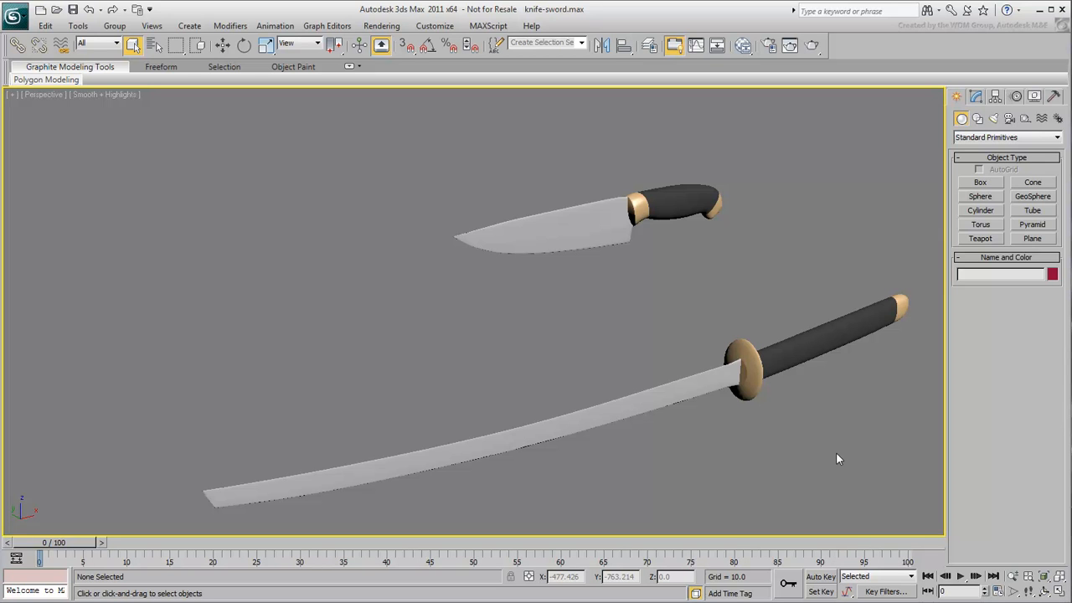
mouse_move(674, 195)
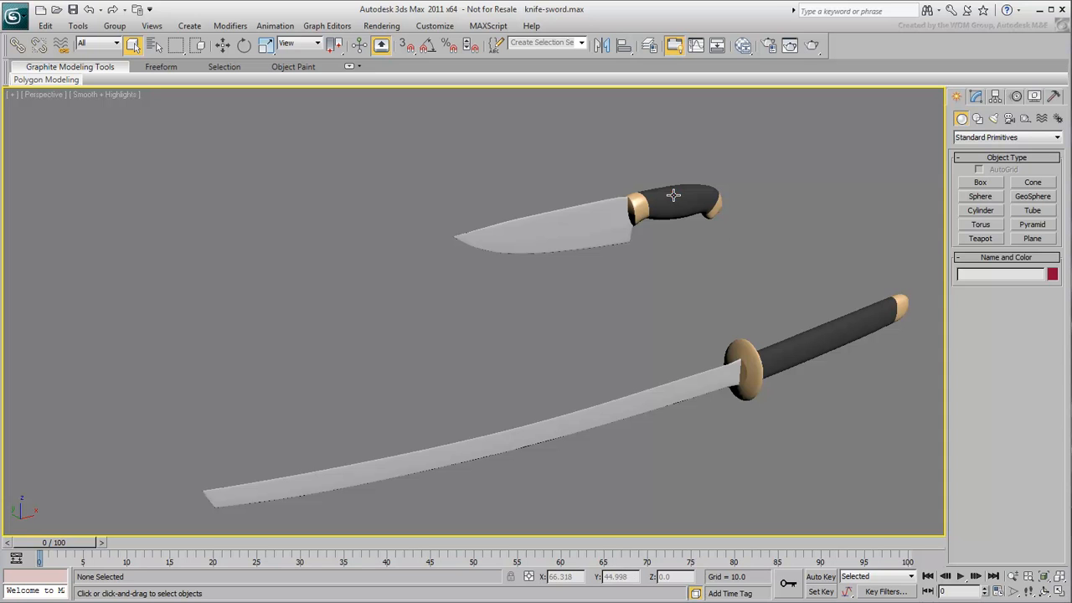
Select the kitchen knife to show its Morpher channel holding the Japanese sword target
click(674, 196)
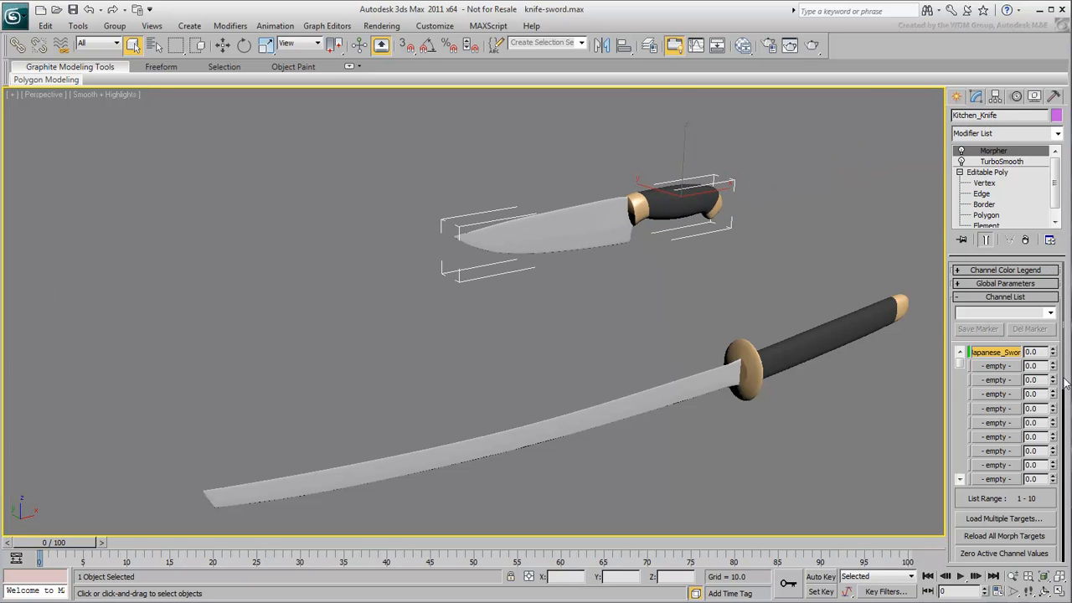
Click empty viewport space to deselect the kitchen knife
click(858, 391)
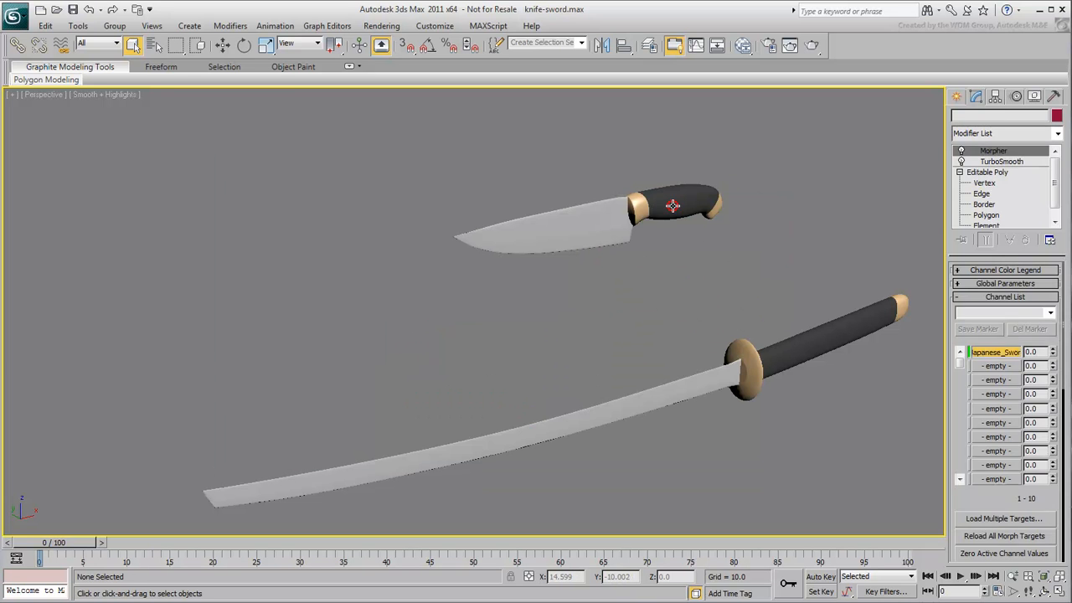
Clear the scene selection before dropping in a .max file
click(662, 205)
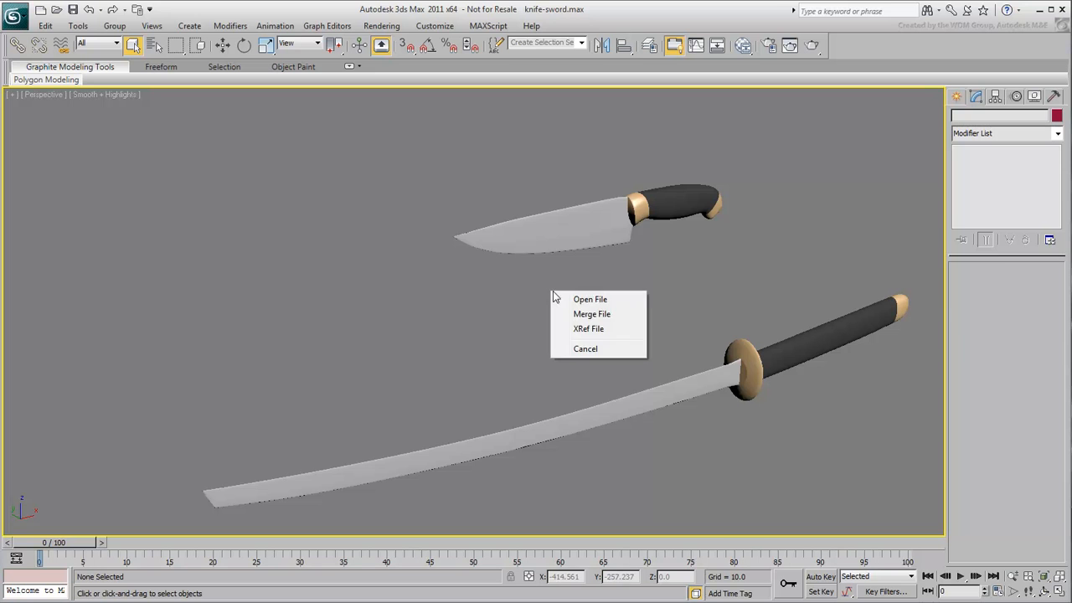
Open morph-start.max and scroll the Front viewport over the phoneme heads
click(589, 299)
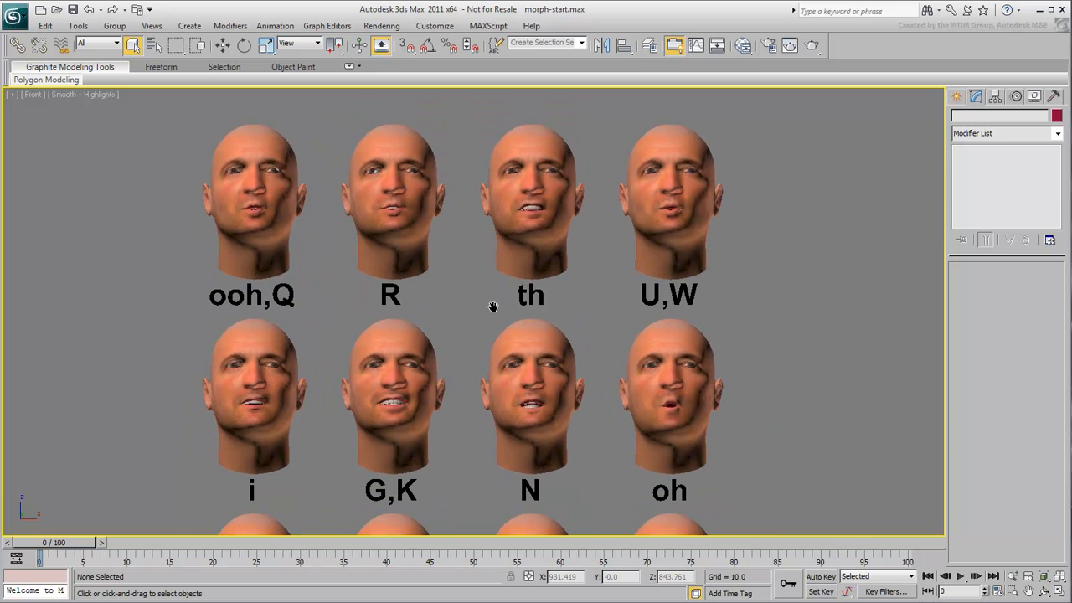
mouse_move(834, 392)
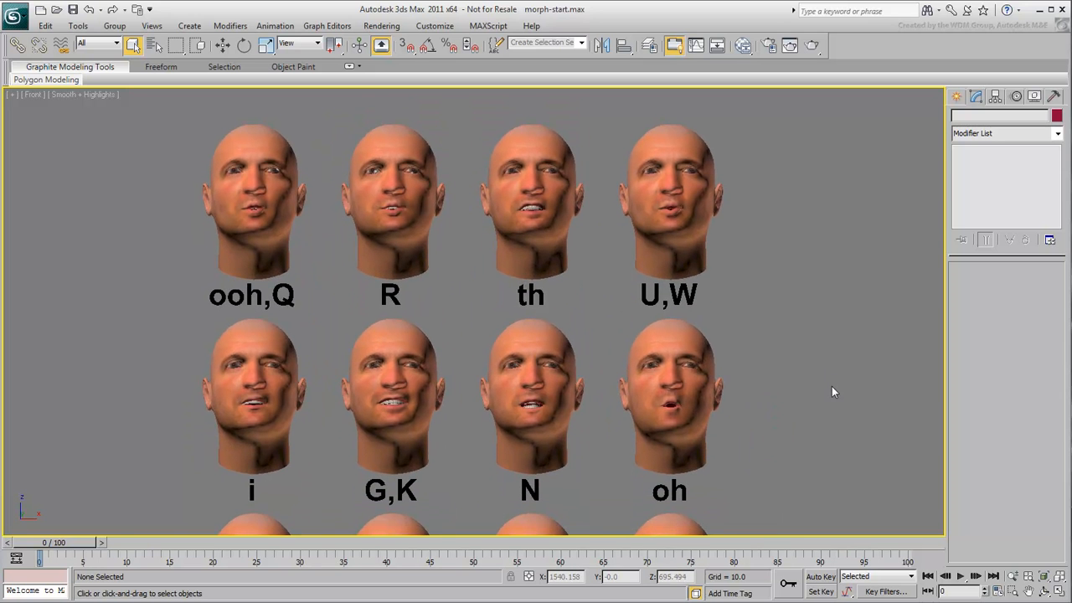
mouse_move(813, 485)
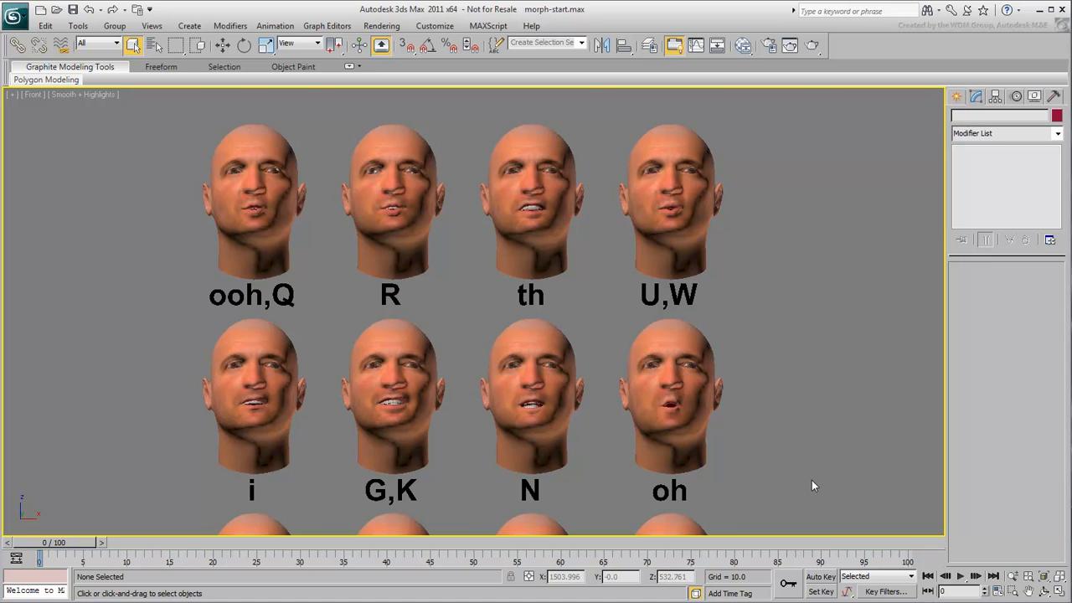
scroll(down, 3)
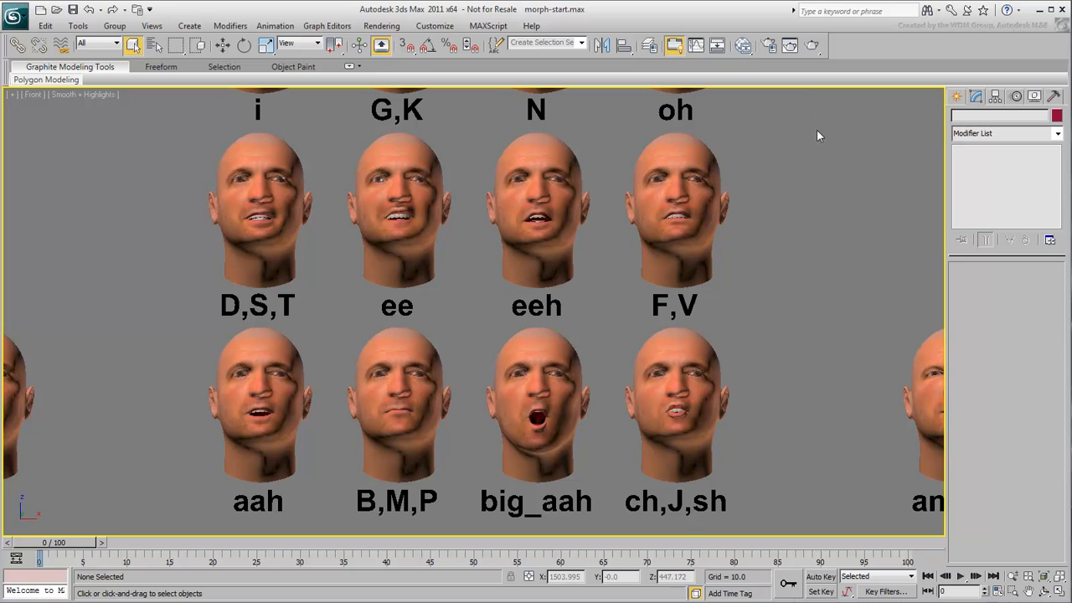
mouse_move(839, 269)
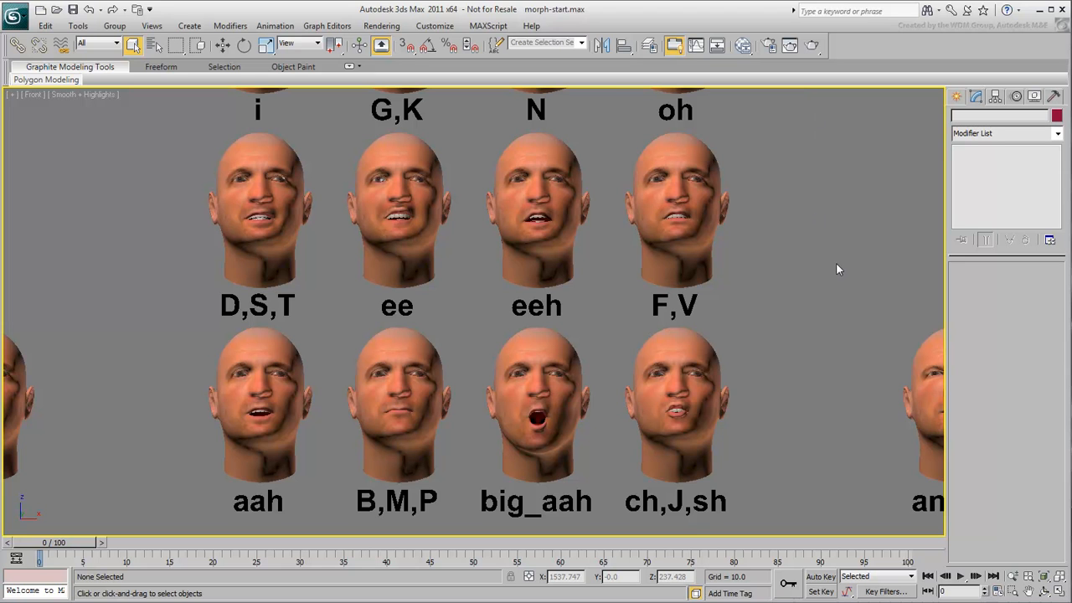
mouse_move(875, 243)
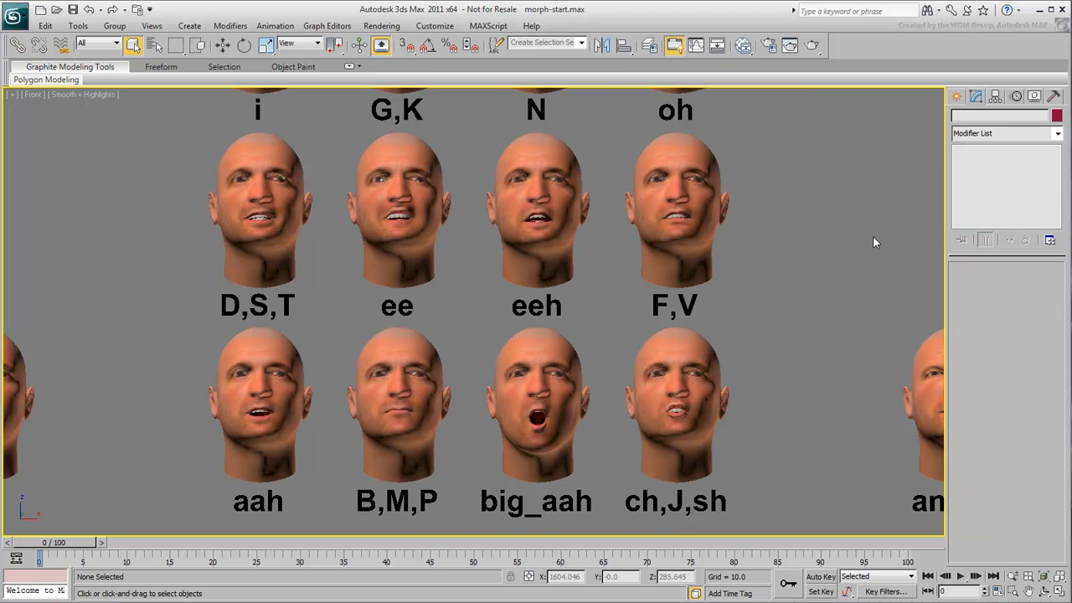